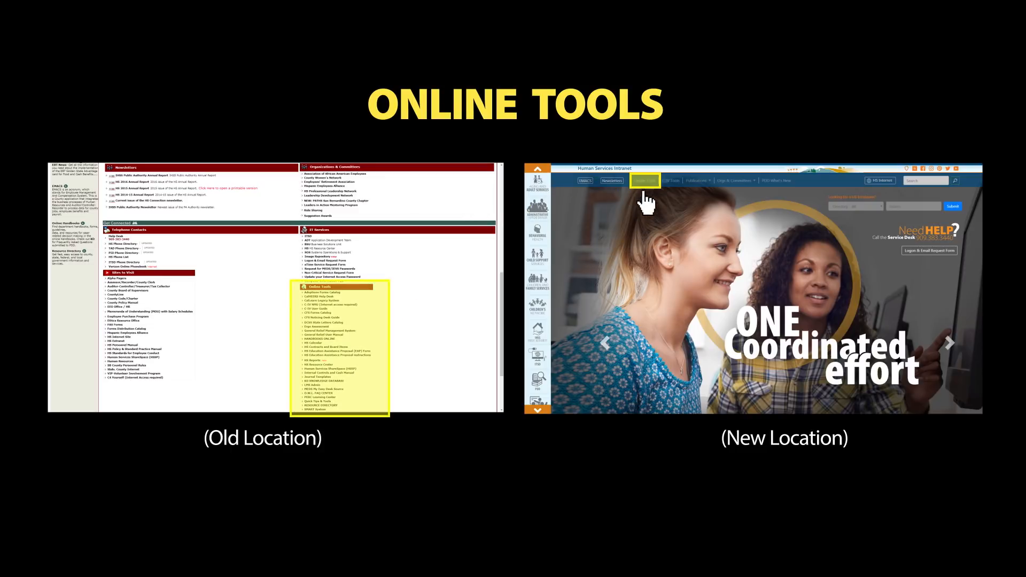
- Show the Online Tools page with tiles like Adoptions Catalog and HS Calendar
click(645, 181)
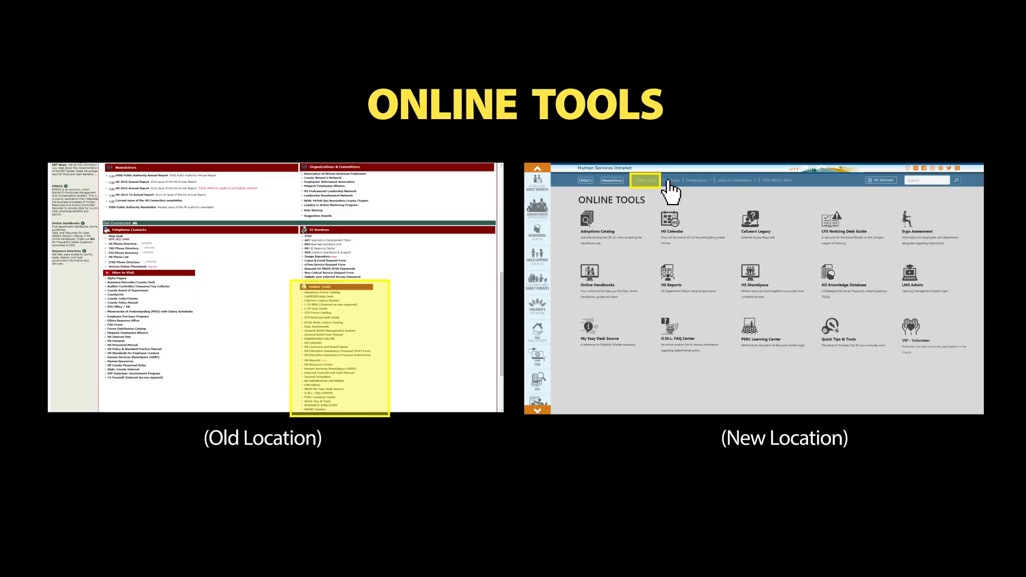
click(584, 181)
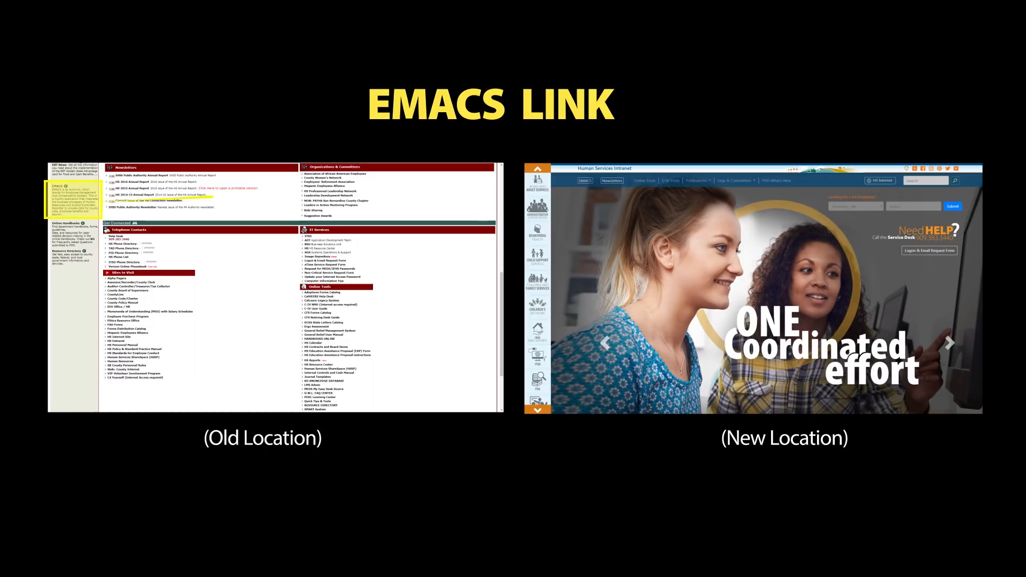
- Go back home and highlight the Logon & Email Request Form button under Need HELP
click(583, 181)
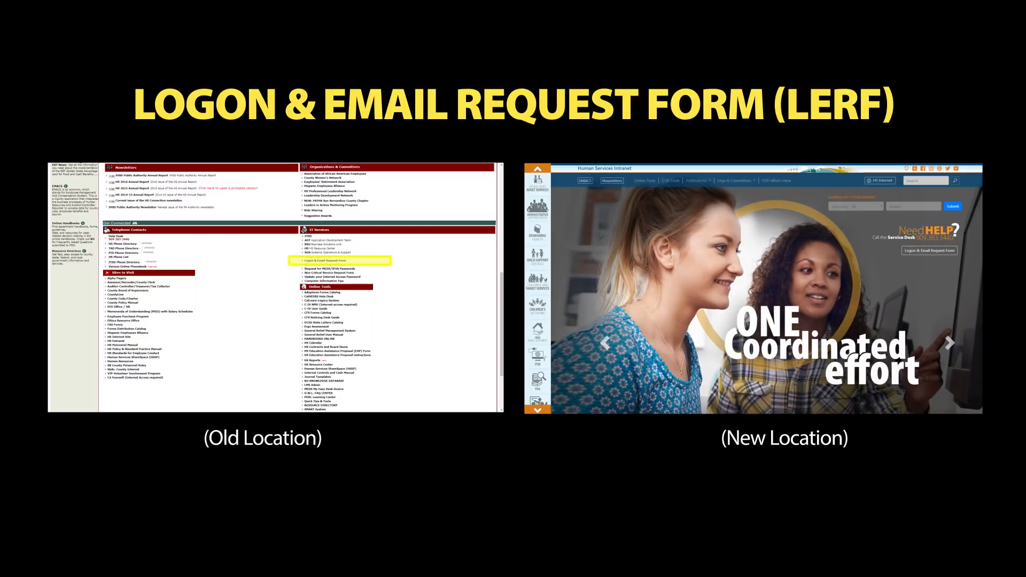
mouse_move(927, 250)
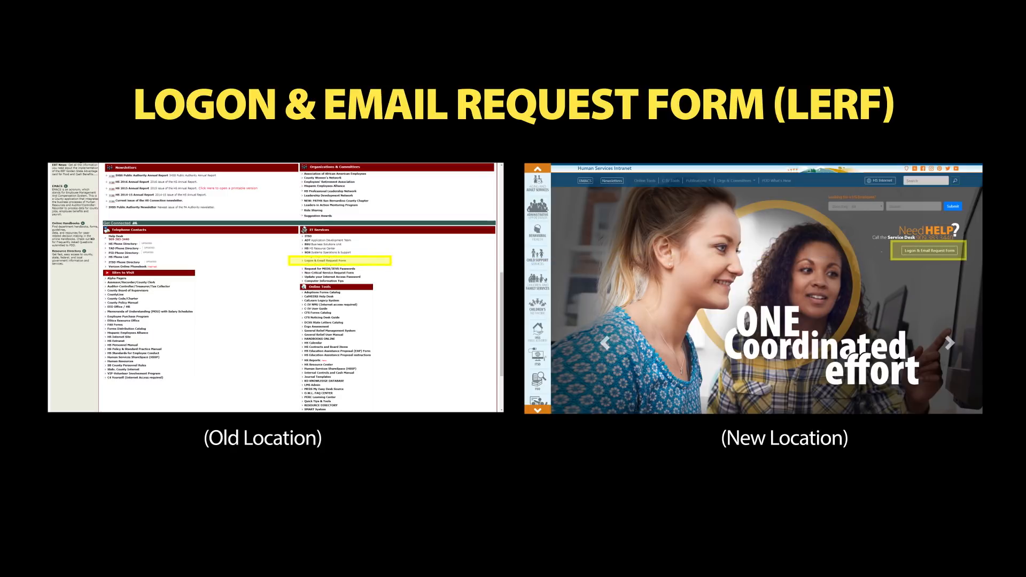